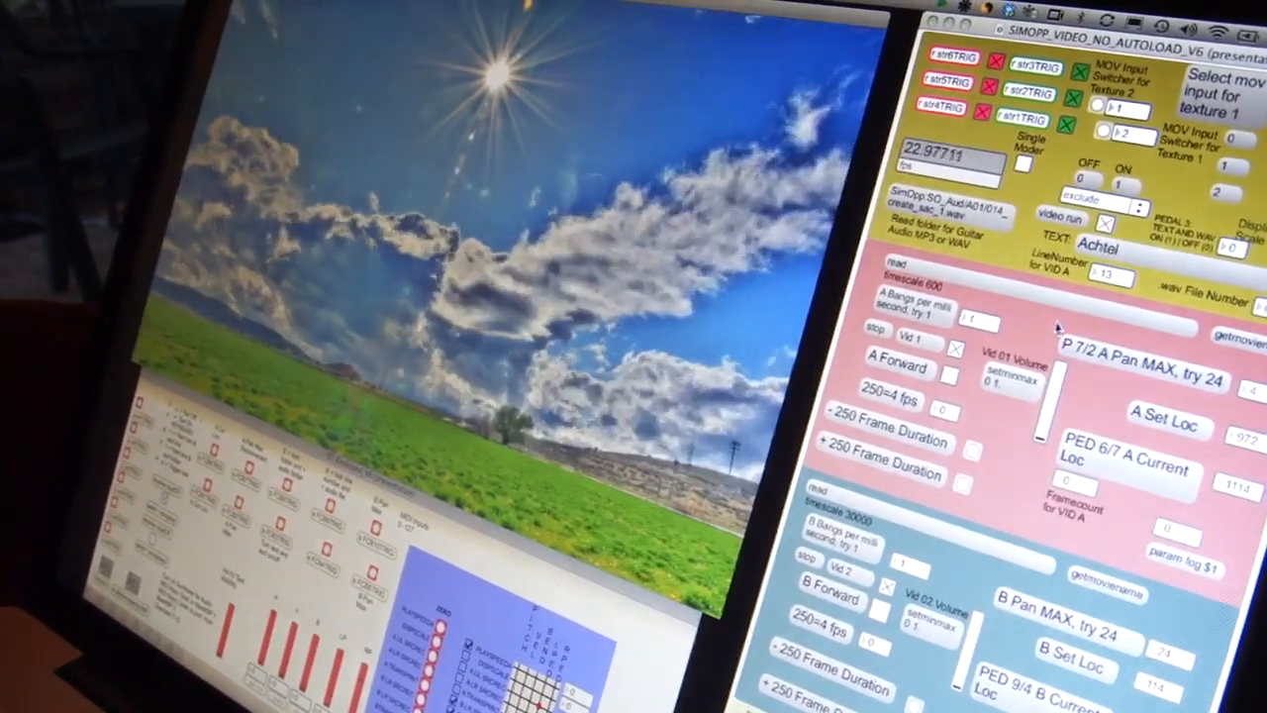
- Open the blend-mode dropdown currently set to 'exclude' in the presentation patch
click(1084, 192)
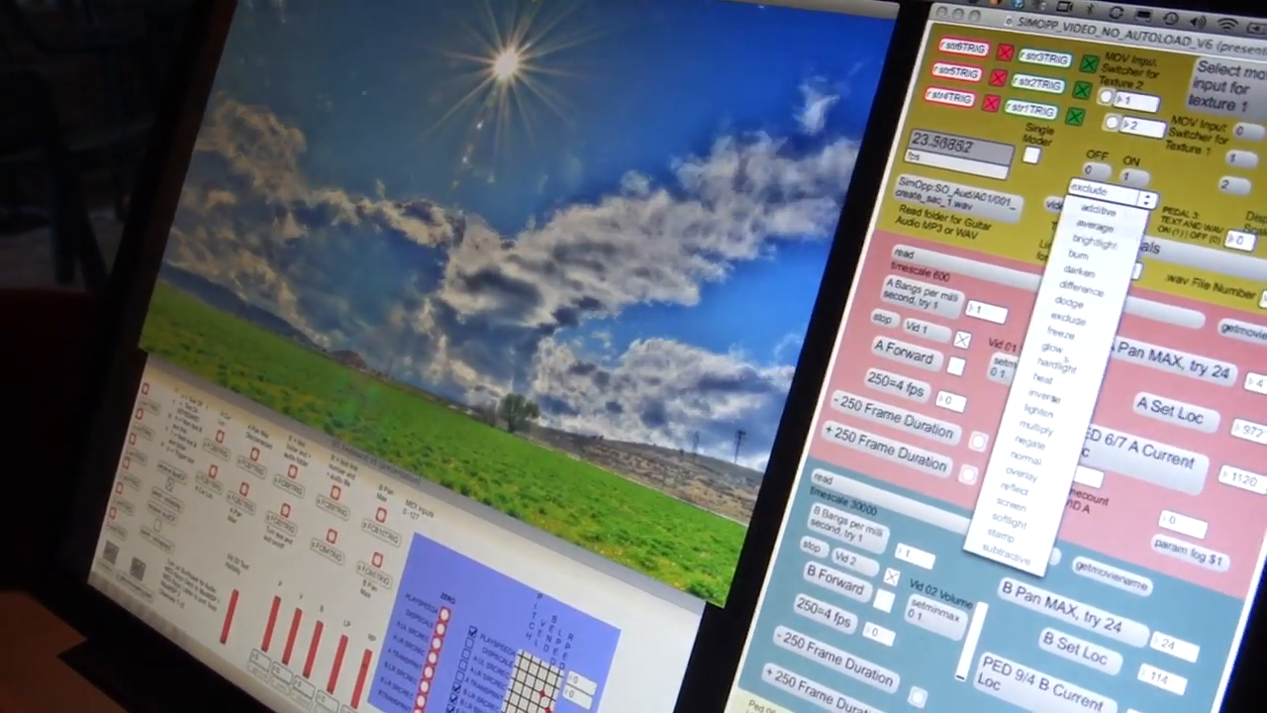